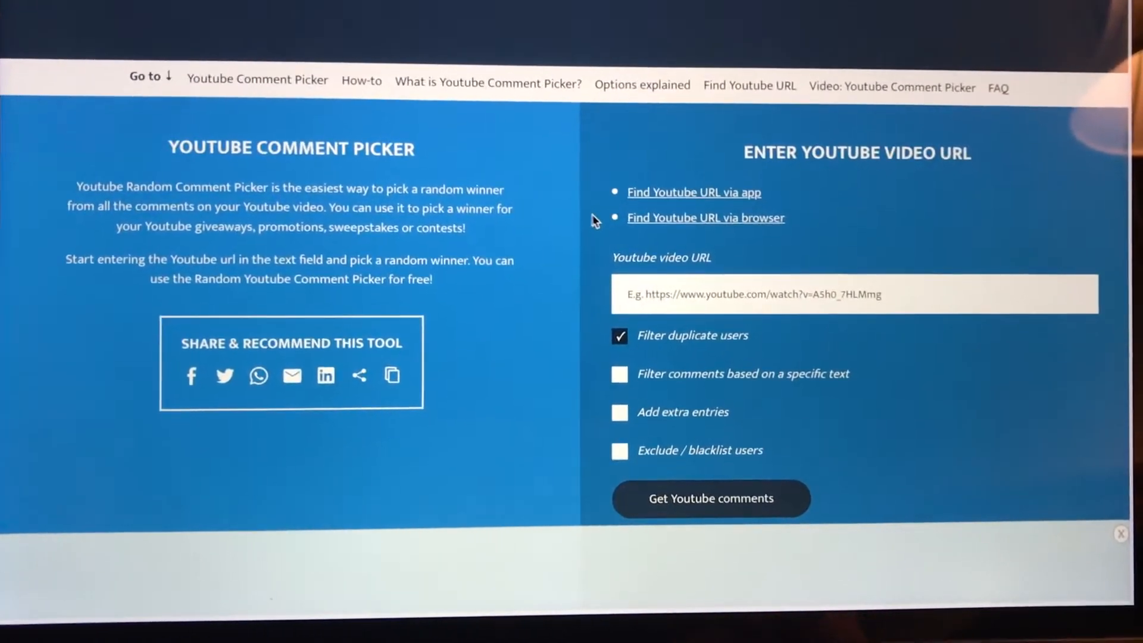
Enter the URL youtube.com/watch?v=Ynt7rsEYbmw and filter comments by the text '50 for you'
scroll(down, 3)
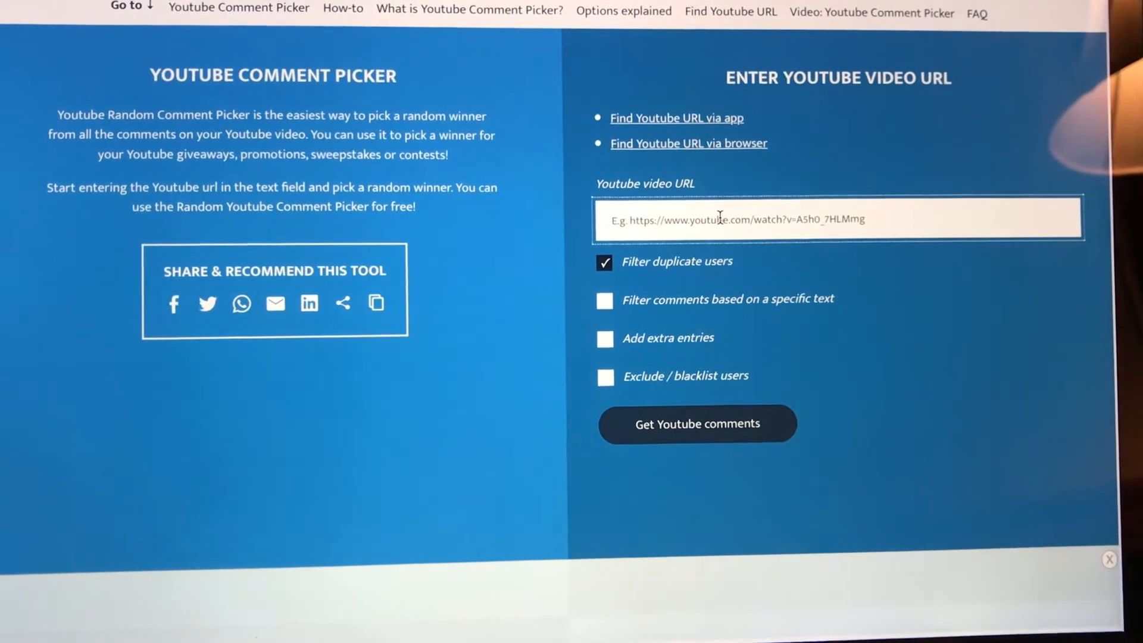
scroll(down, 3)
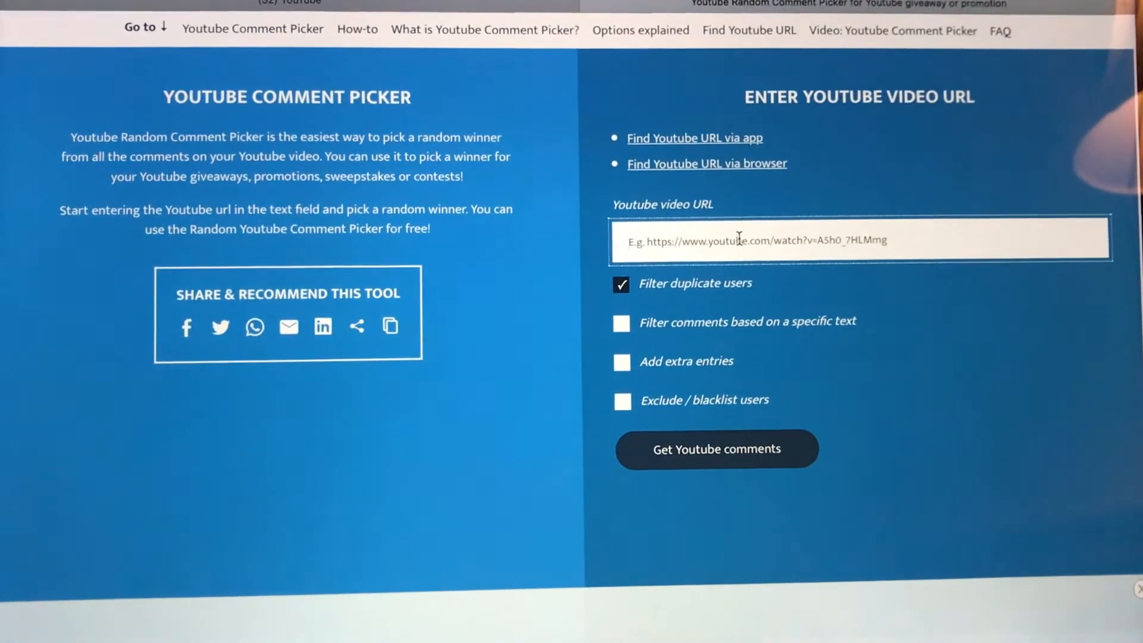
text(https://www.youtube.com/watch?v=Ynt7rsEYbmw&t=1s)
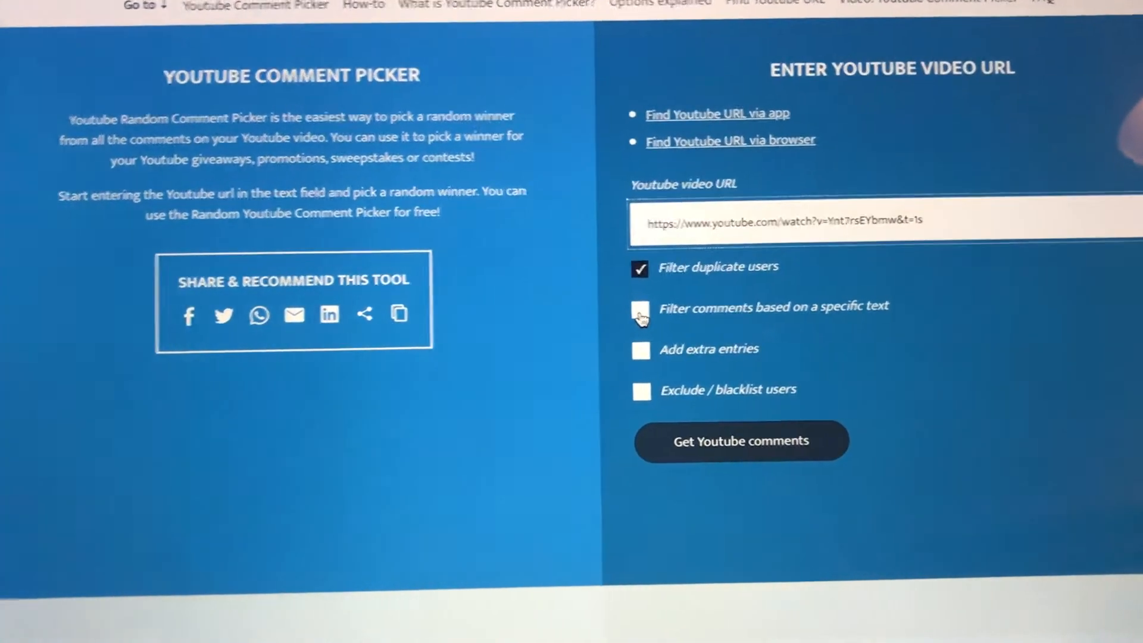
click(641, 311)
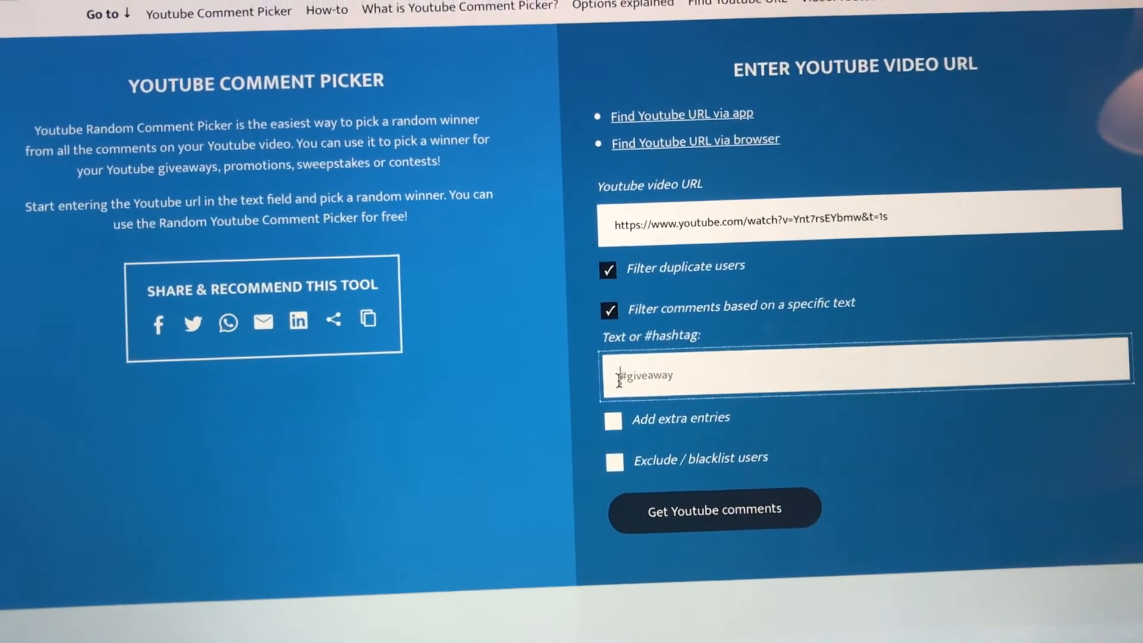
text(5)
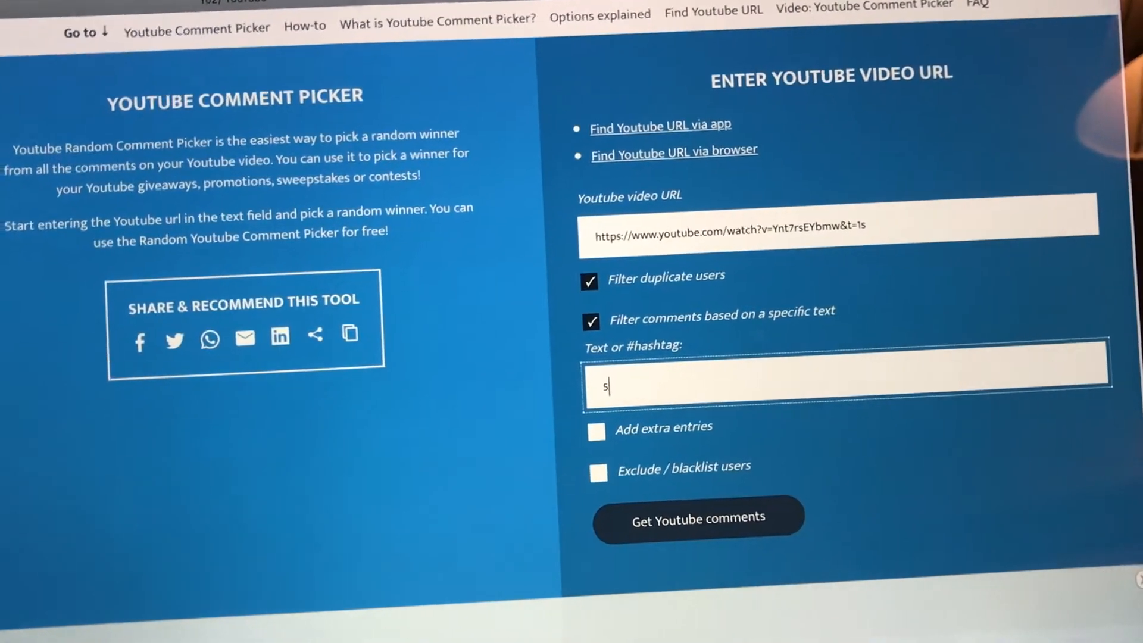
text(0 for)
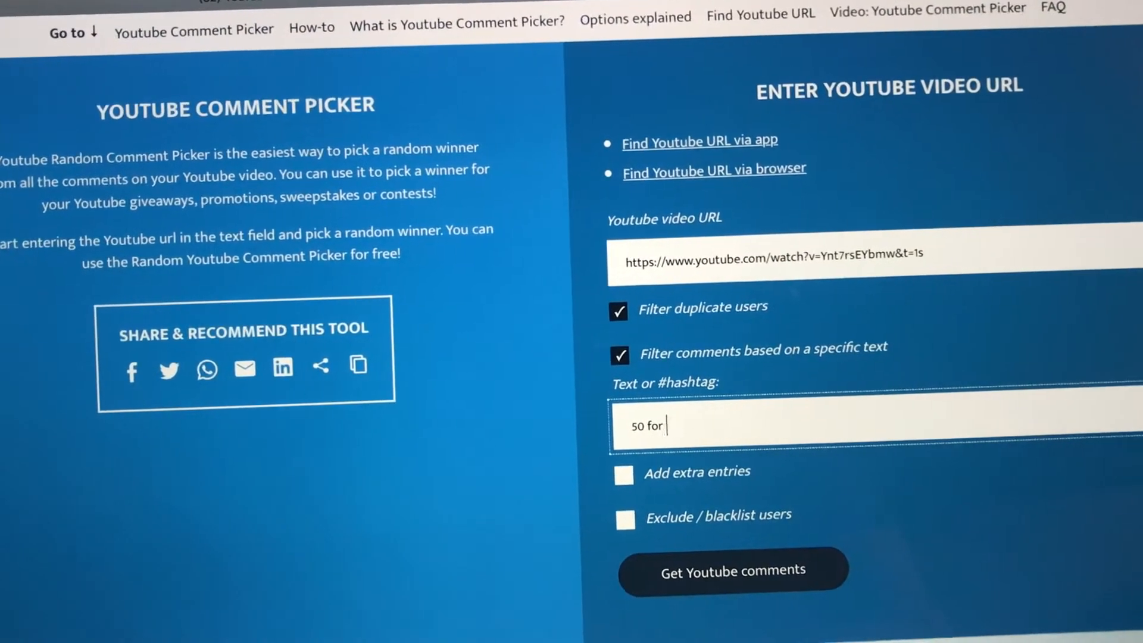
text(you)
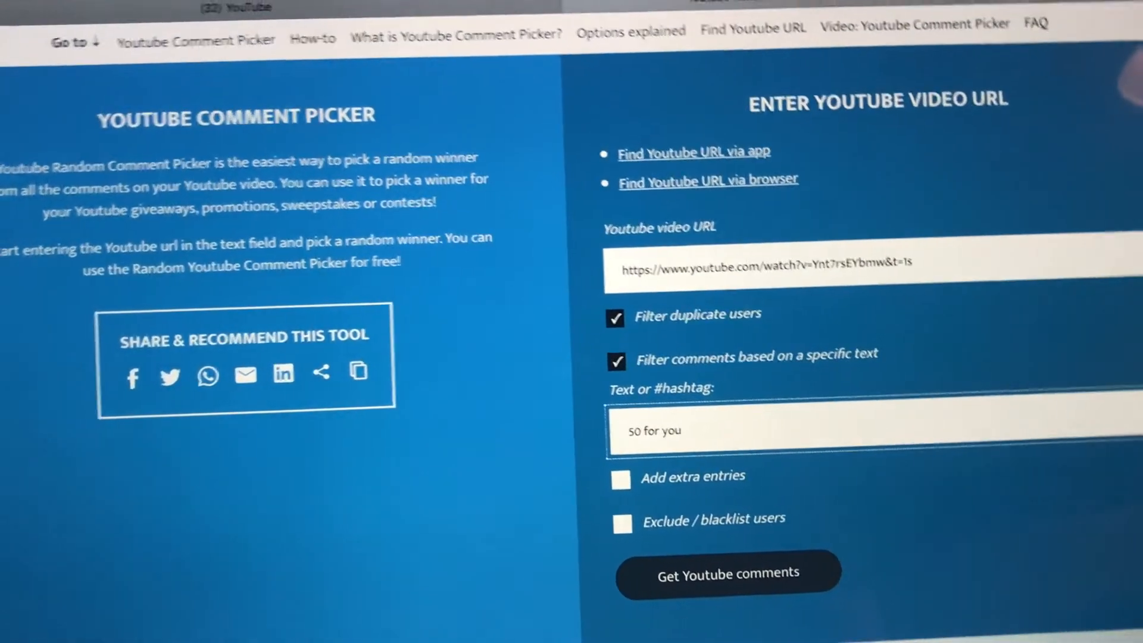
scroll(down, 3)
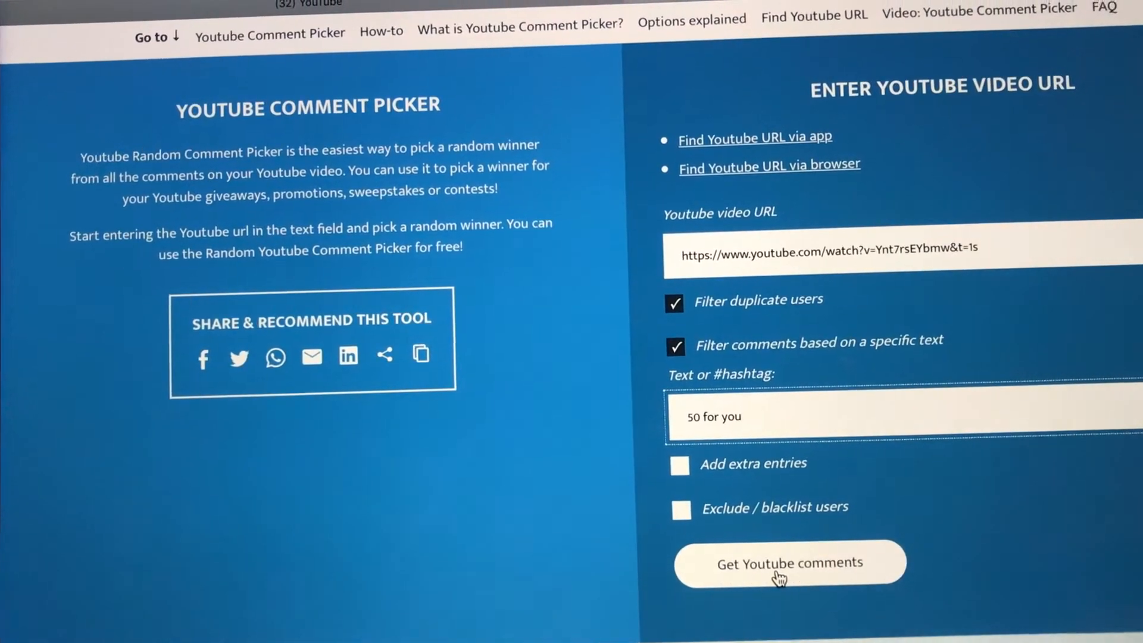
Fetch the video's YouTube comments, yielding 153 unique commenters
click(789, 562)
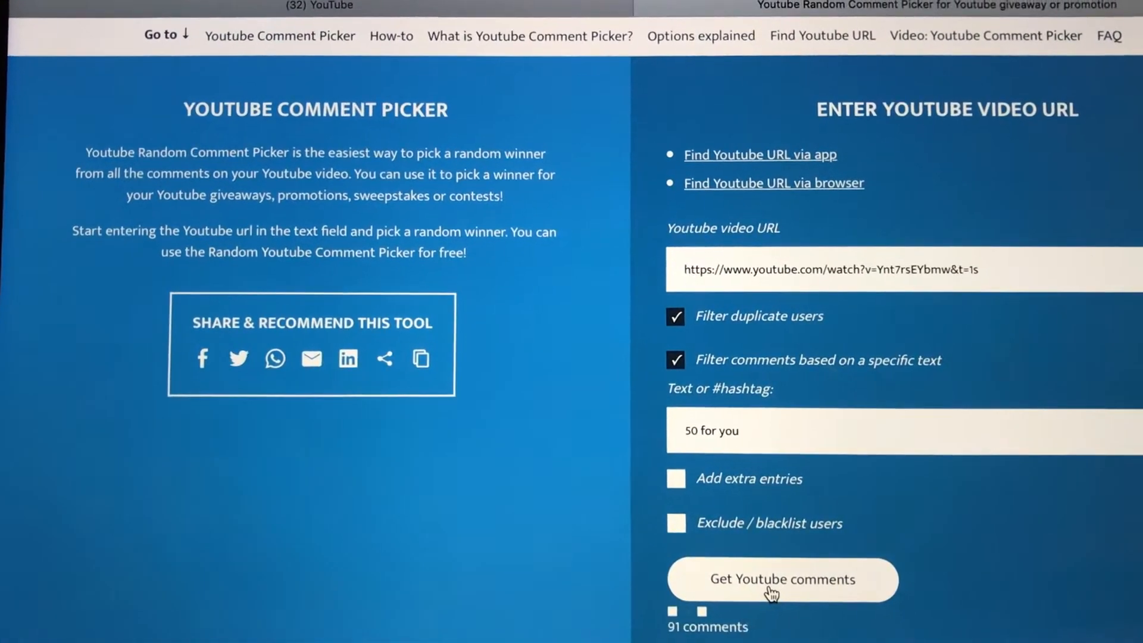
click(782, 578)
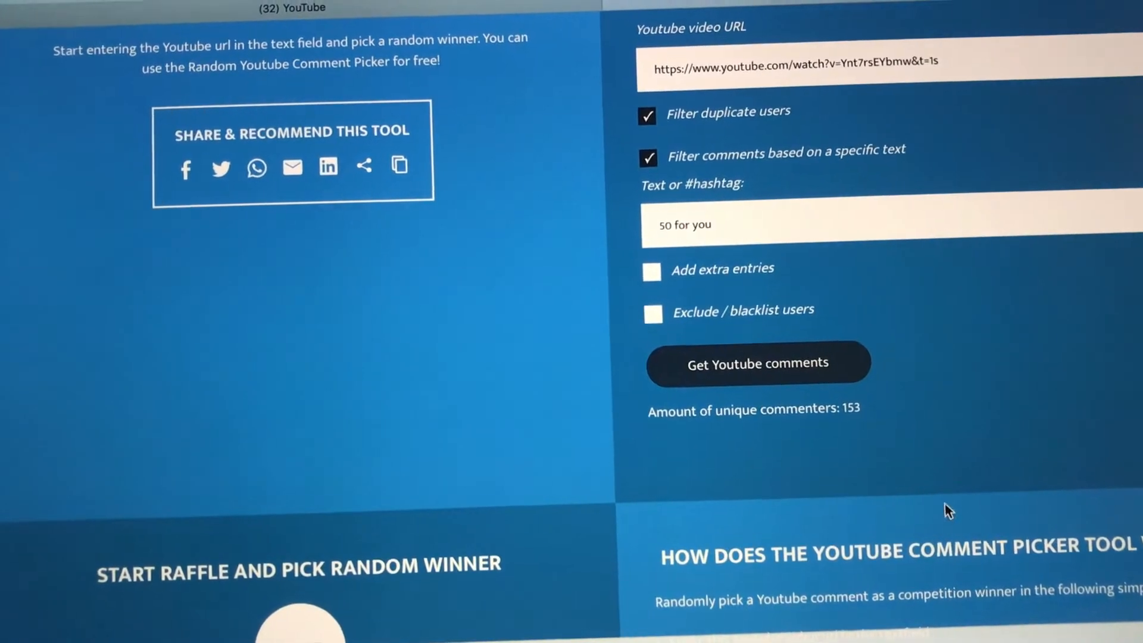
scroll(down, 3)
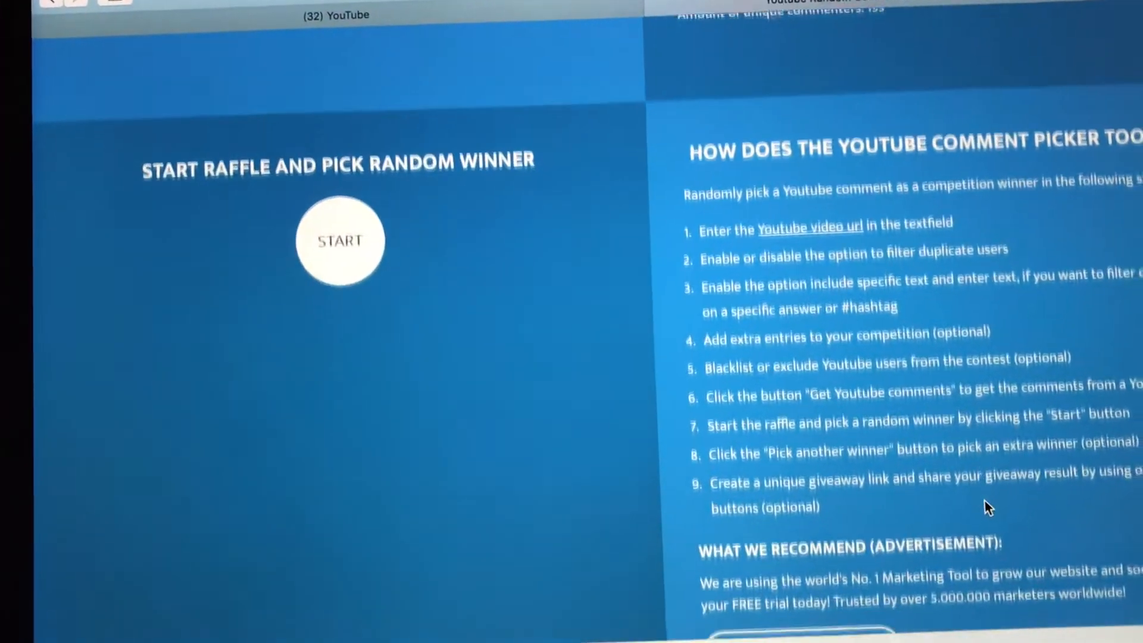
Start the raffle so commenter names cycle toward a random winner
click(340, 241)
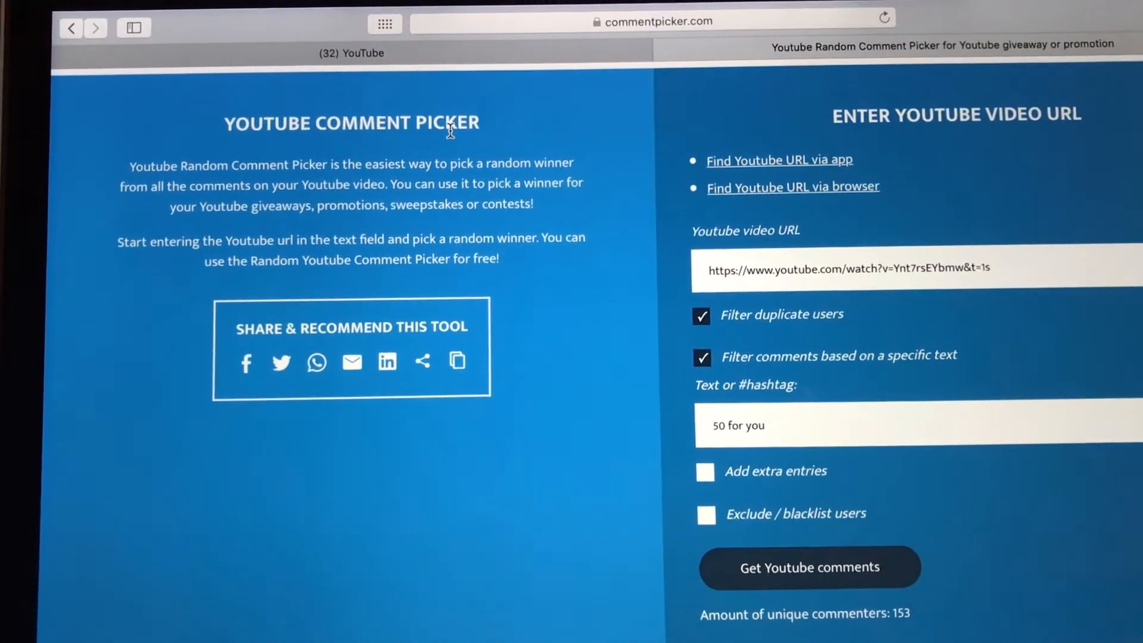
scroll(down, 3)
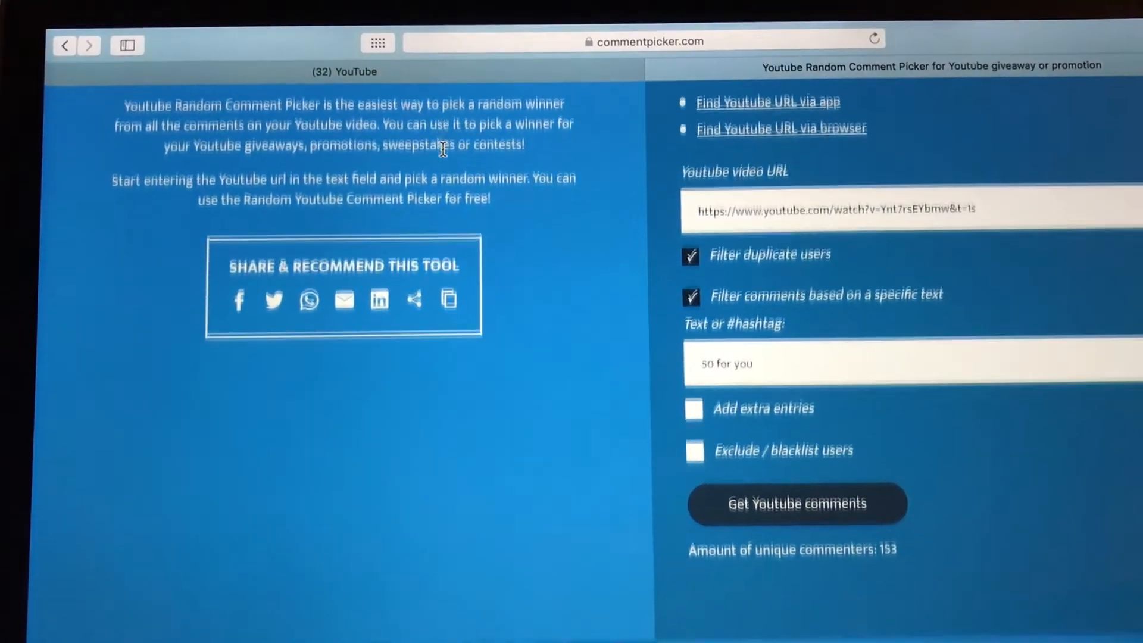
scroll(down, 3)
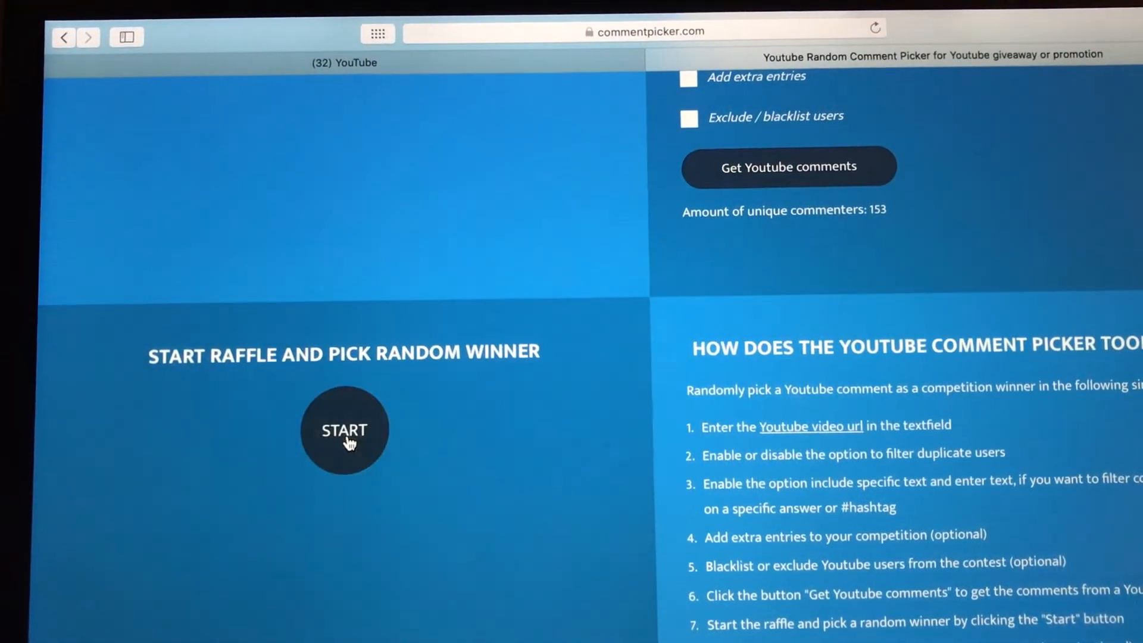
click(344, 430)
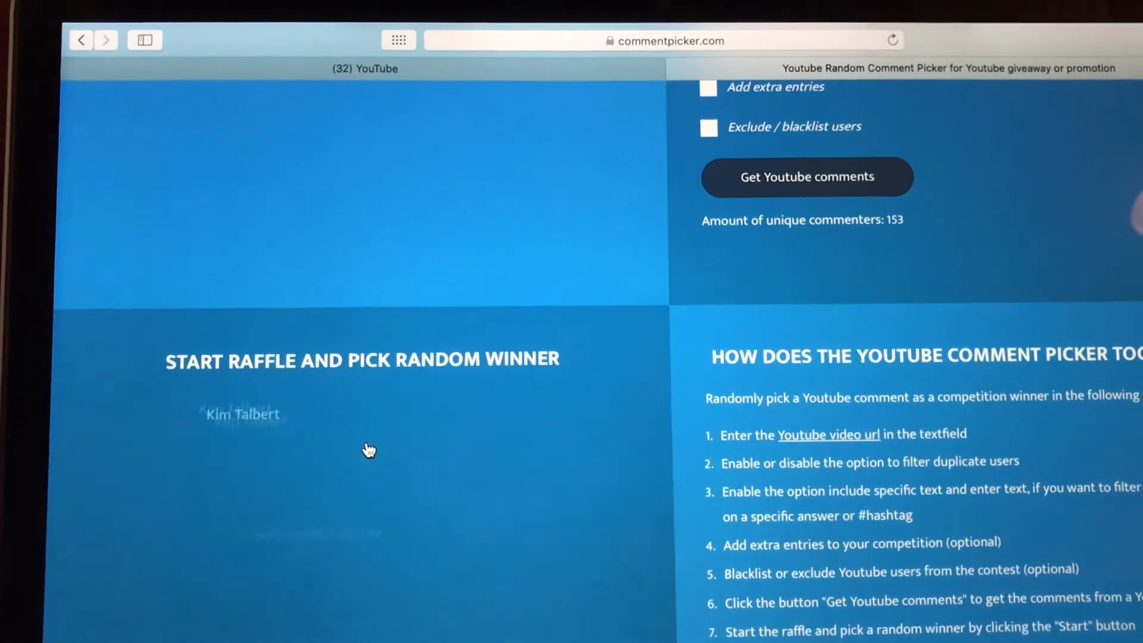